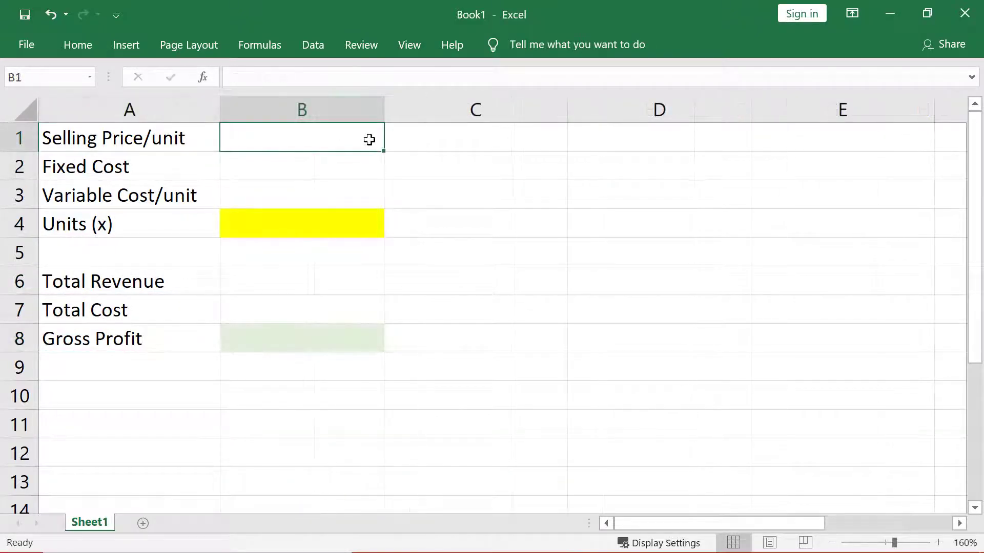
Step: Enter selling price 6, fixed cost 2000, variable cost 2 and 300 units in B1:B4
text(6)
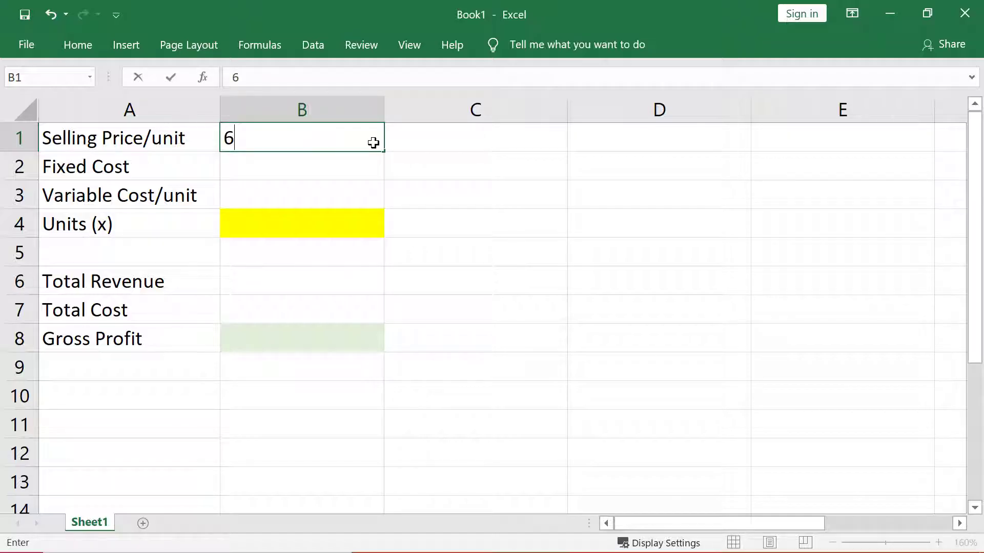
text(2)
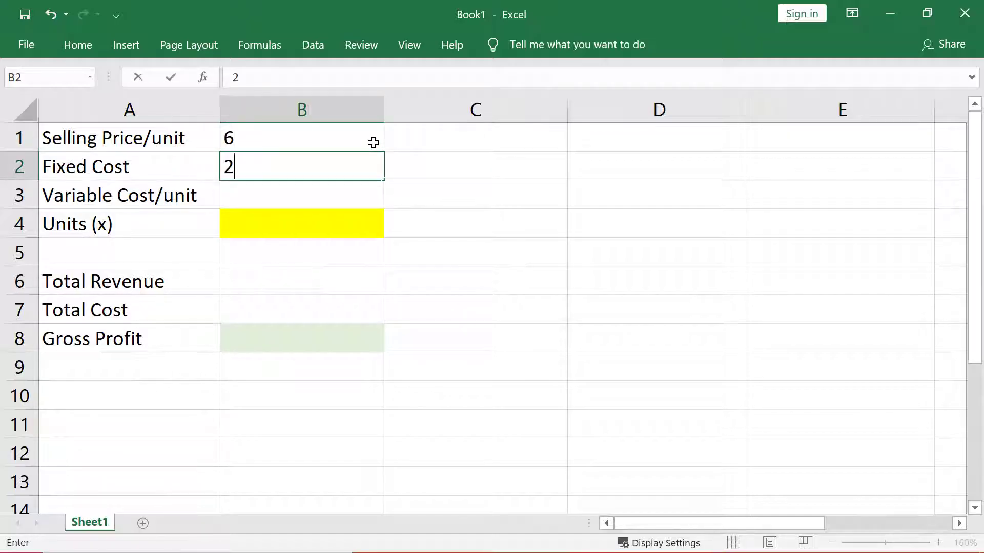
text(000)
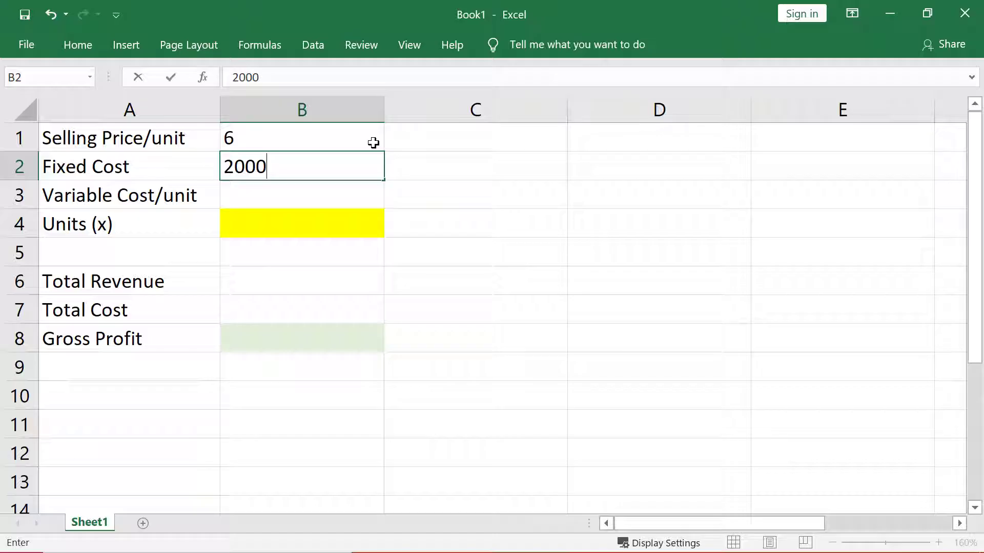
key(Enter)
text(2)
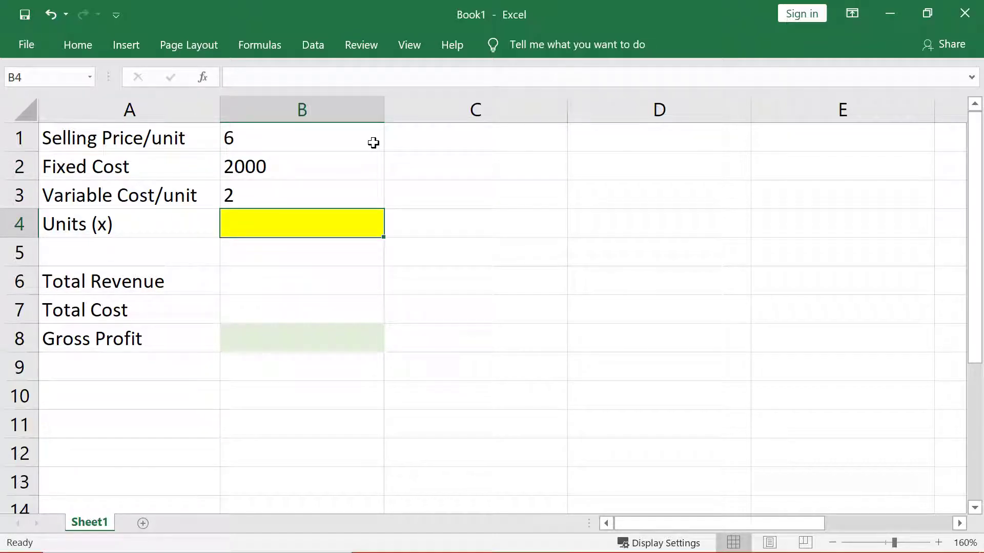
text(300)
click(301, 281)
text(=)
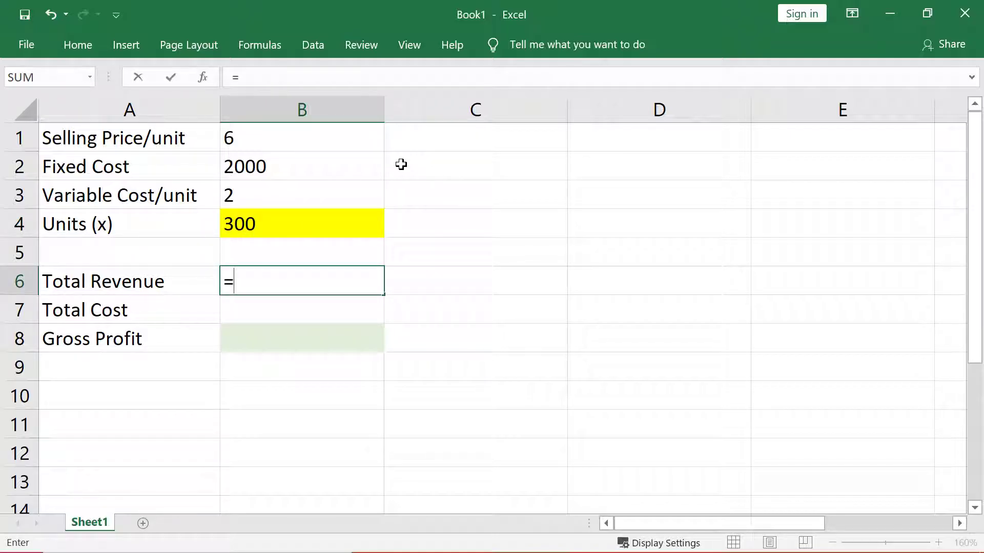
Step: Enter revenue =B1*B4 in B6, cost =B2+B3*B4 in B7 and profit =B6-B7 in B8
text(B1*)
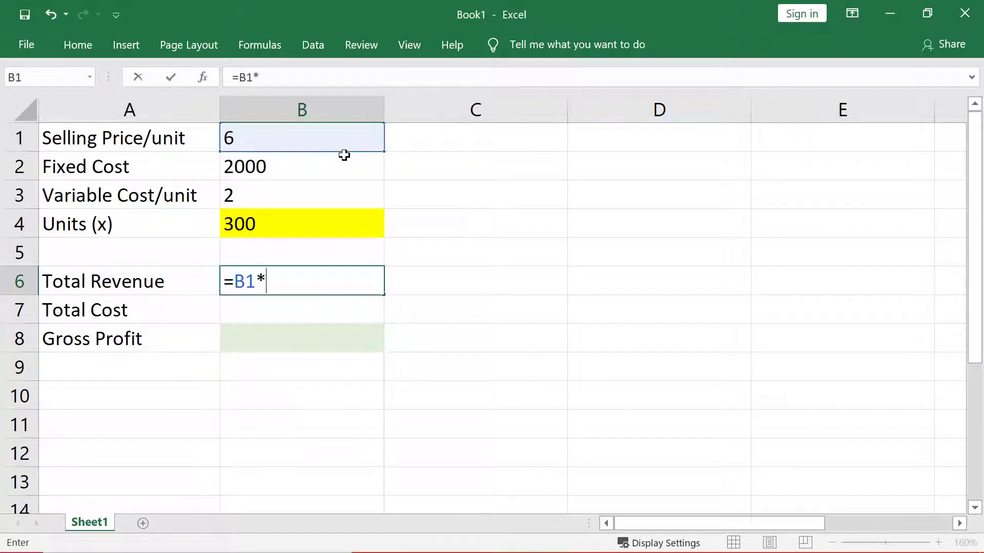
click(301, 224)
text(=)
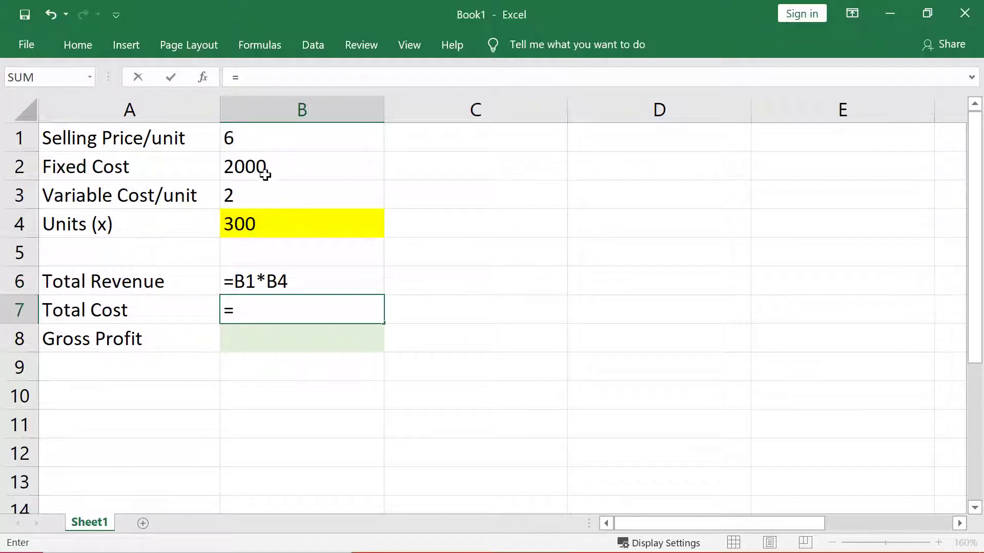
text(B2+B3*B4)
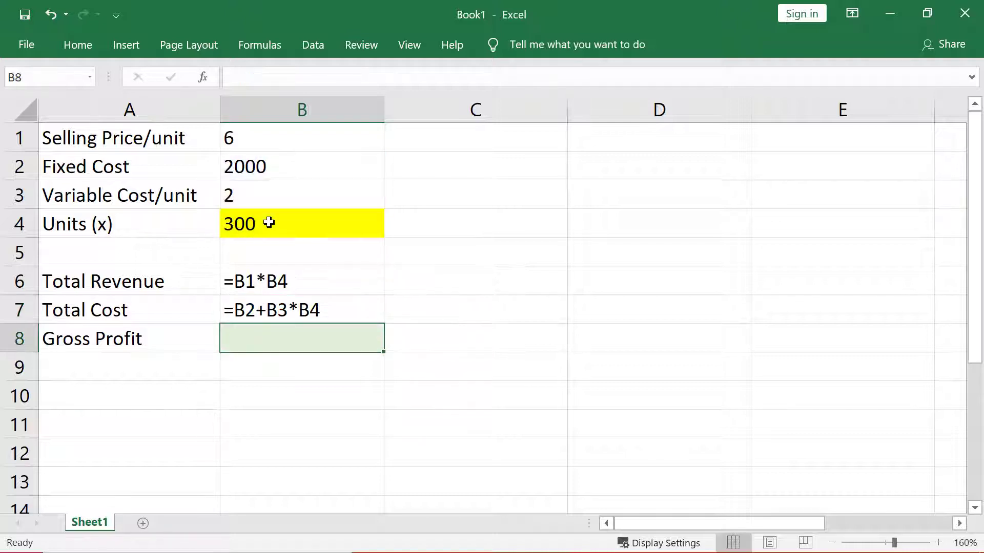
text(=)
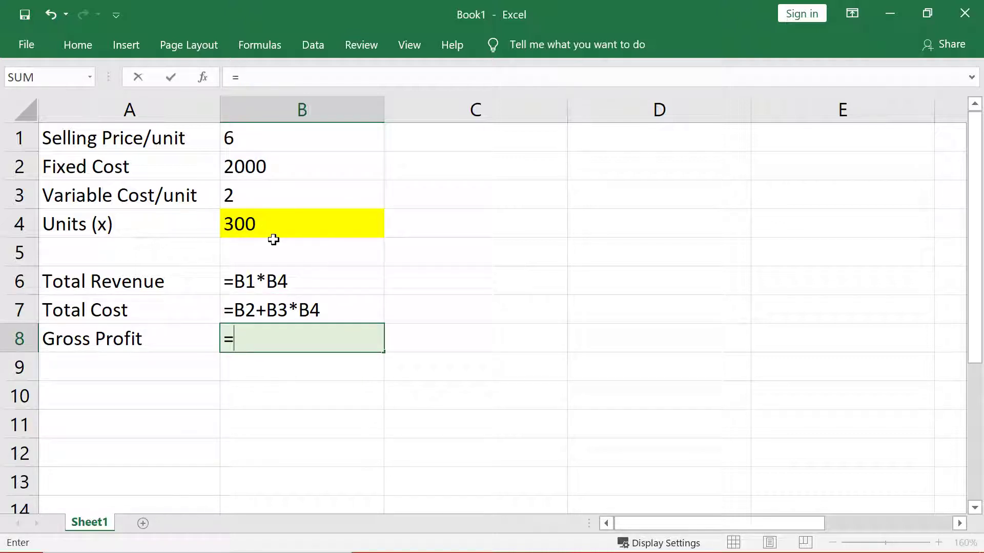
text(=B6-B7)
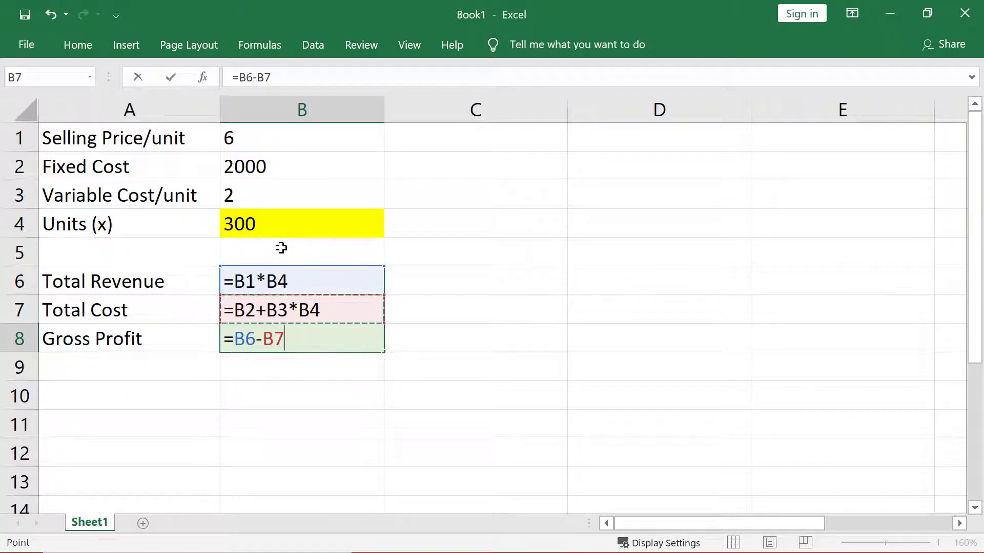
mouse_move(317, 250)
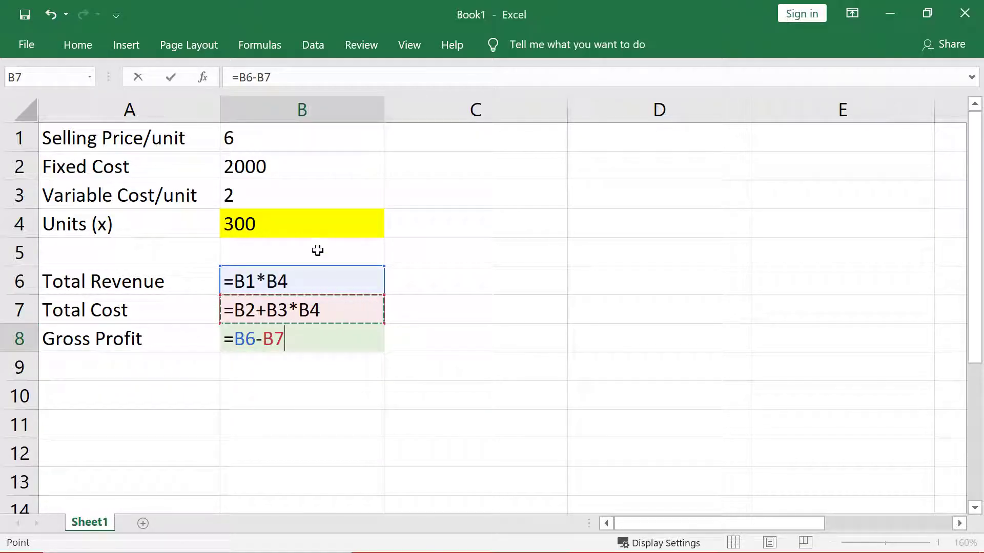
mouse_move(424, 239)
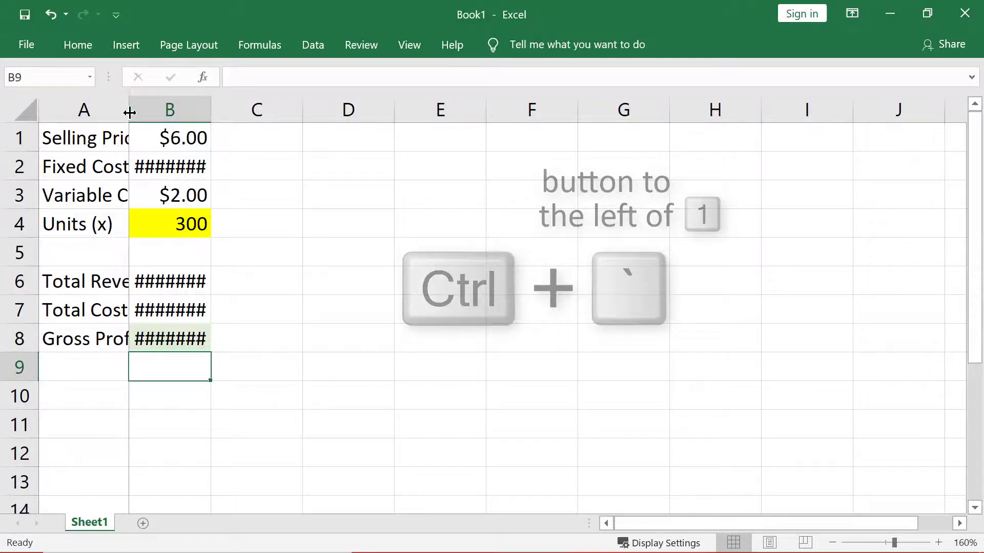
Step: Widen columns A and B so labels and the $1,800, $2,600, -$800 amounts show fully
drag(130, 109, 212, 110)
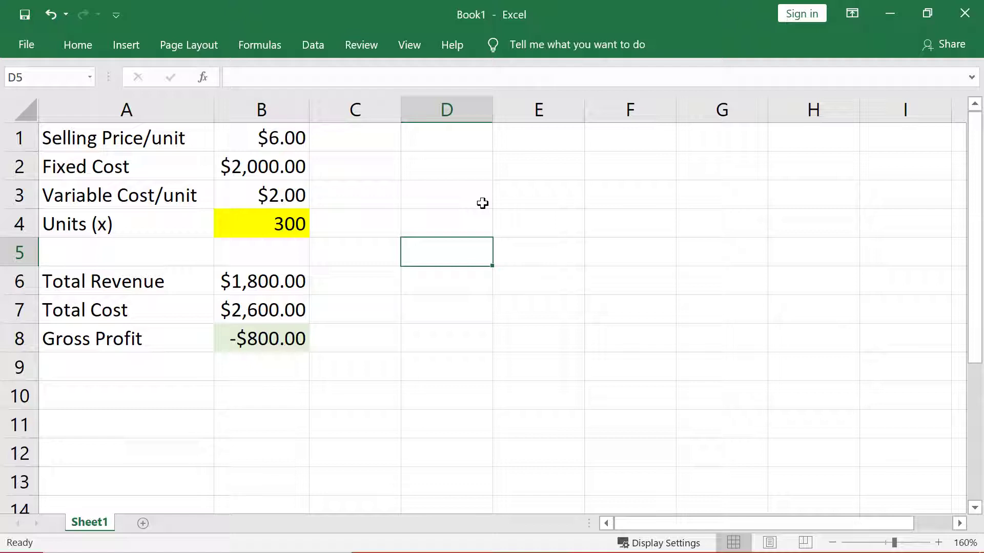
mouse_move(535, 200)
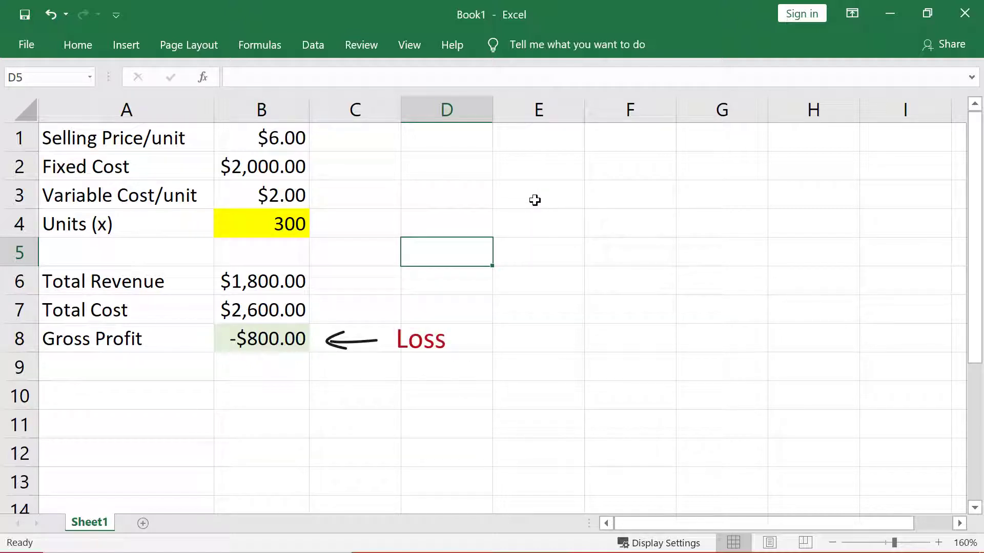
mouse_move(549, 203)
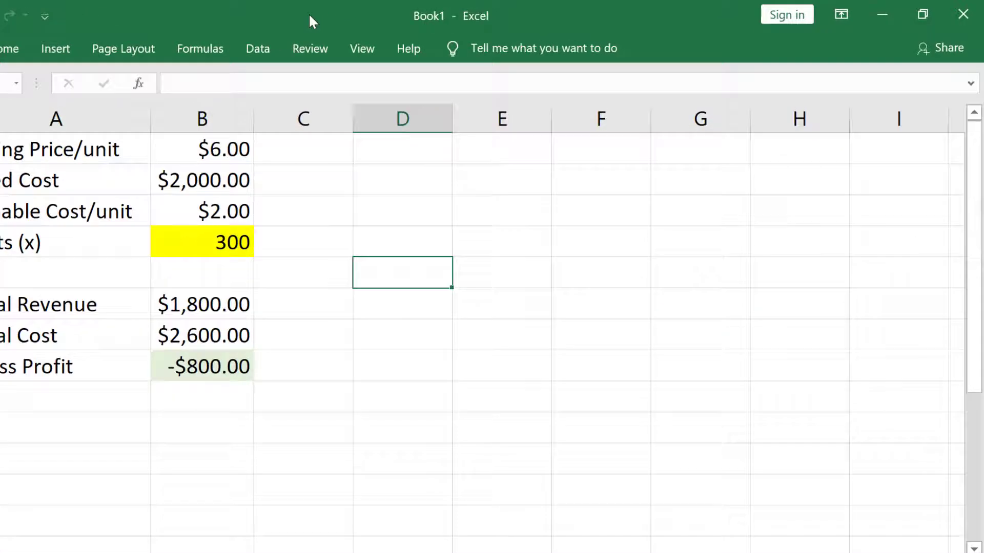
Step: Use Goal Seek to set Gross Profit B8 to 0 by changing B4, keeping 500 break-even units
click(257, 49)
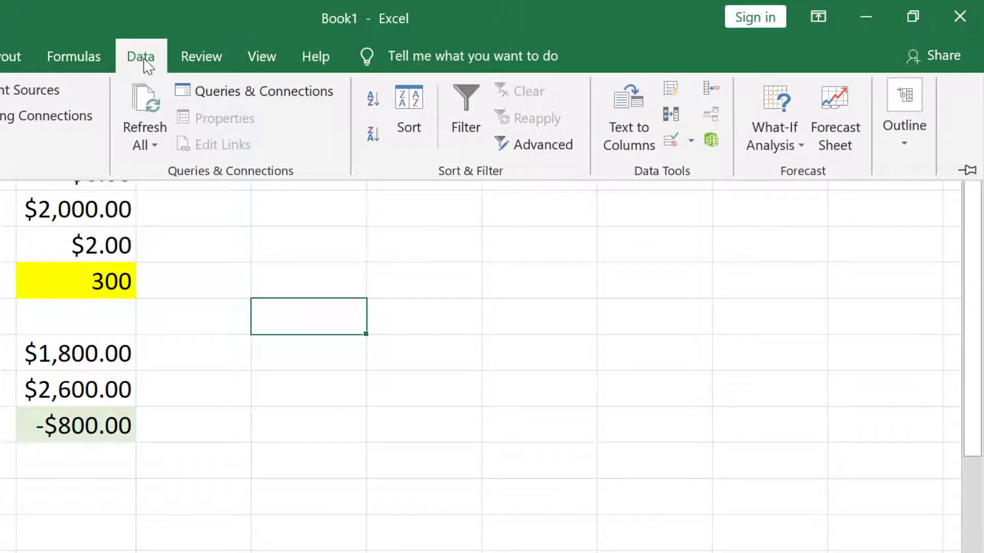
mouse_move(773, 116)
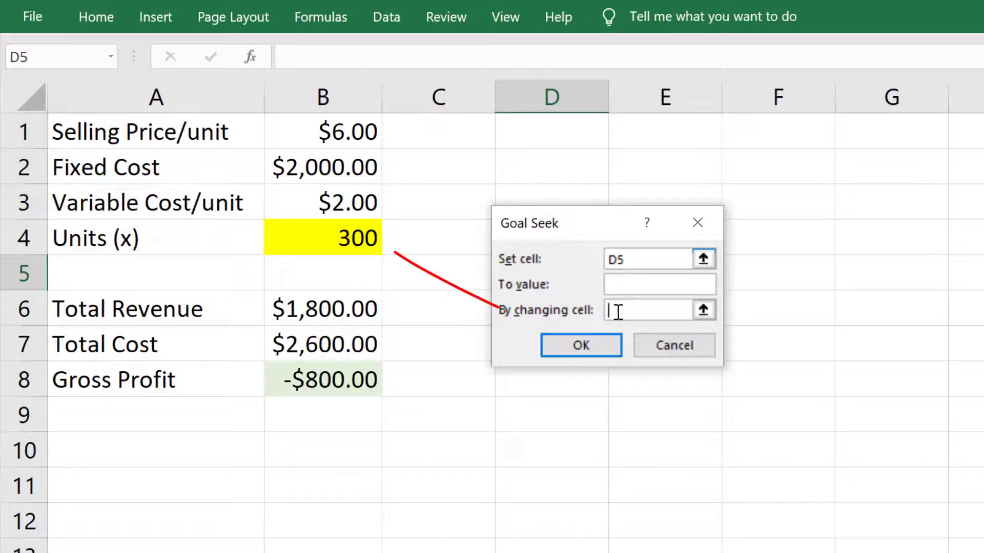
click(322, 238)
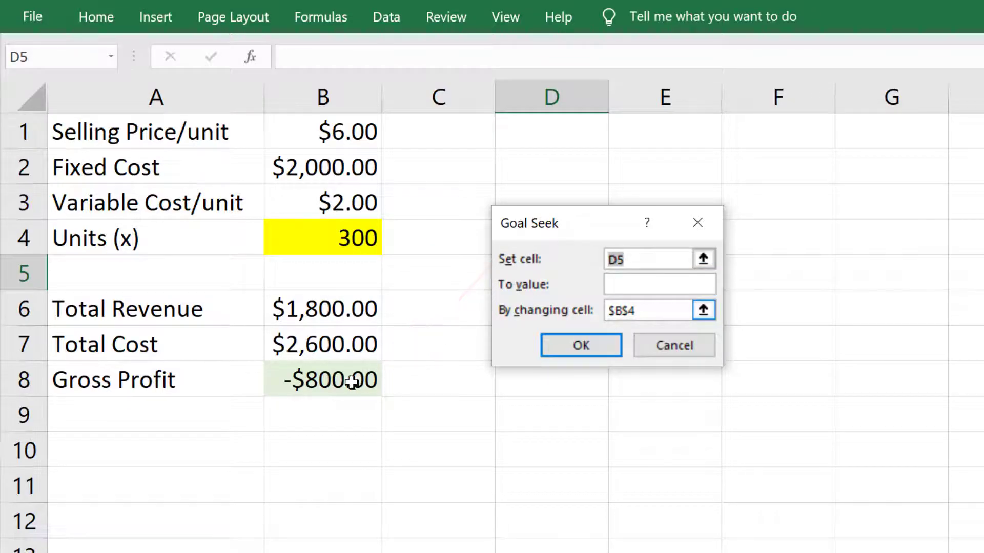
click(321, 379)
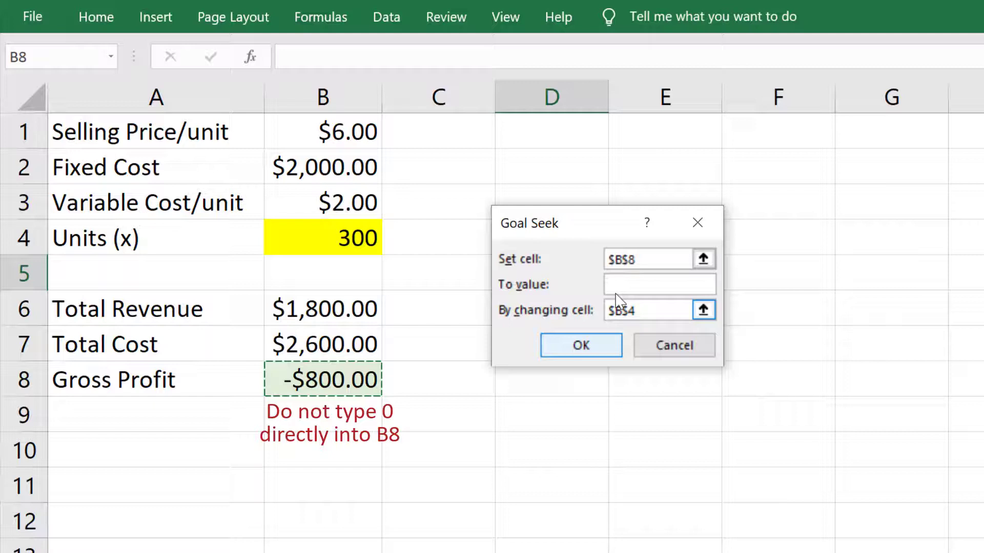
click(659, 284)
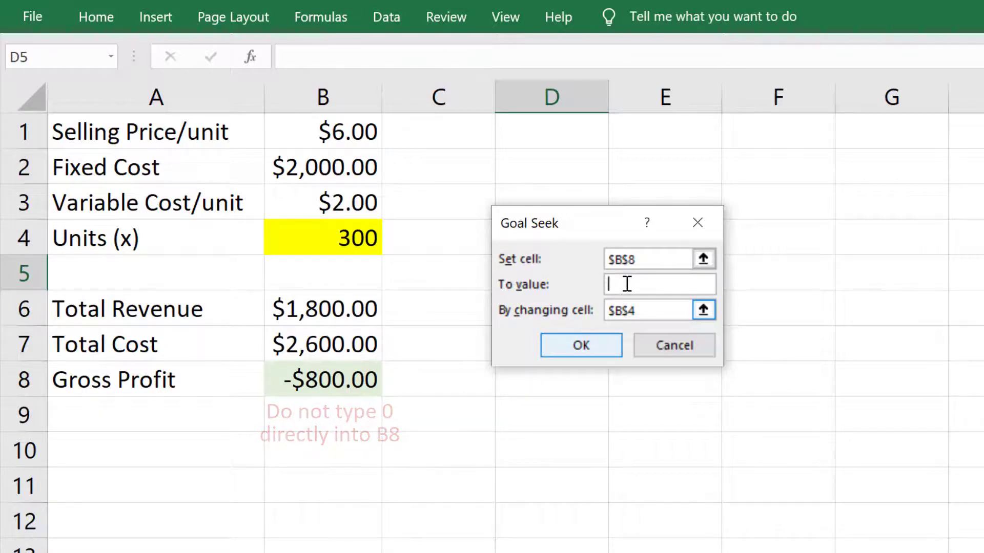
text(0)
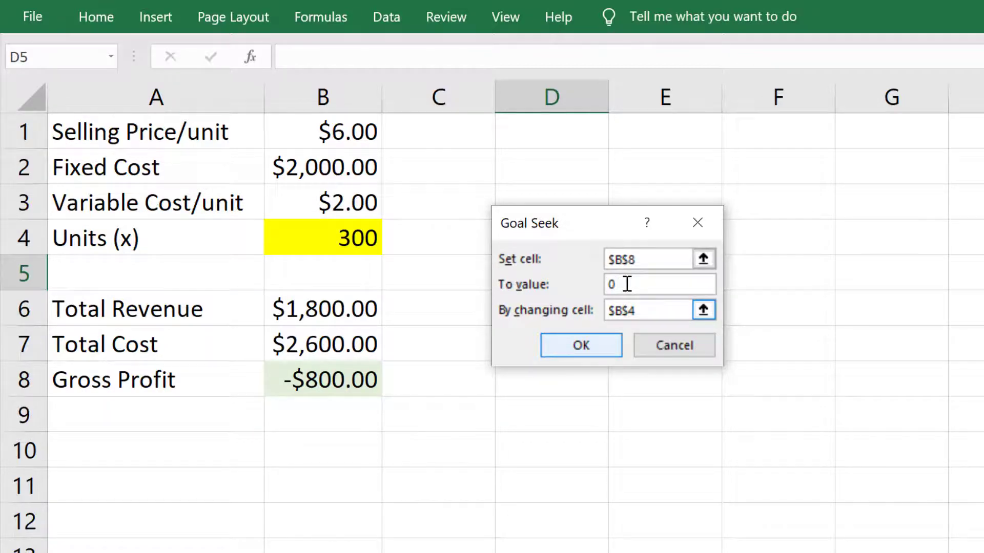
click(580, 345)
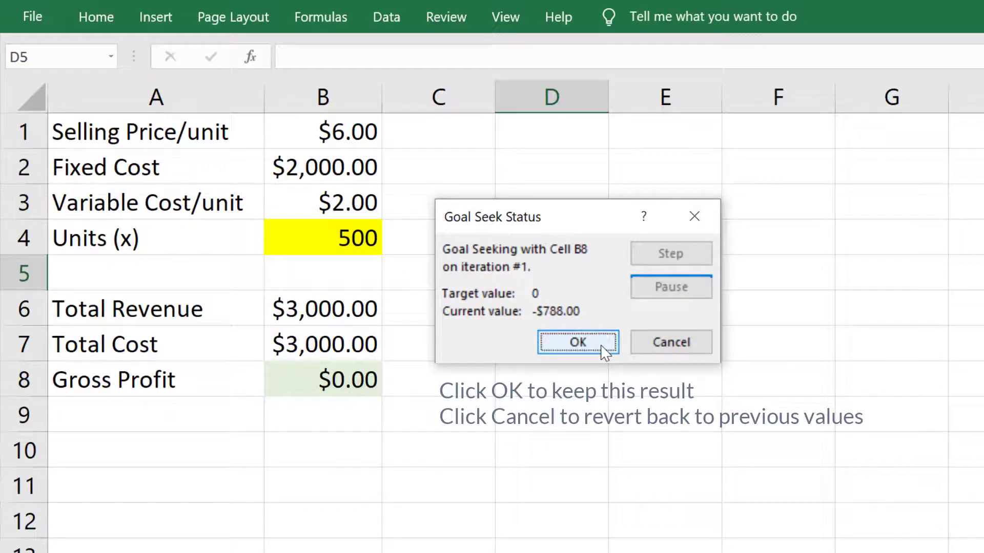
click(577, 343)
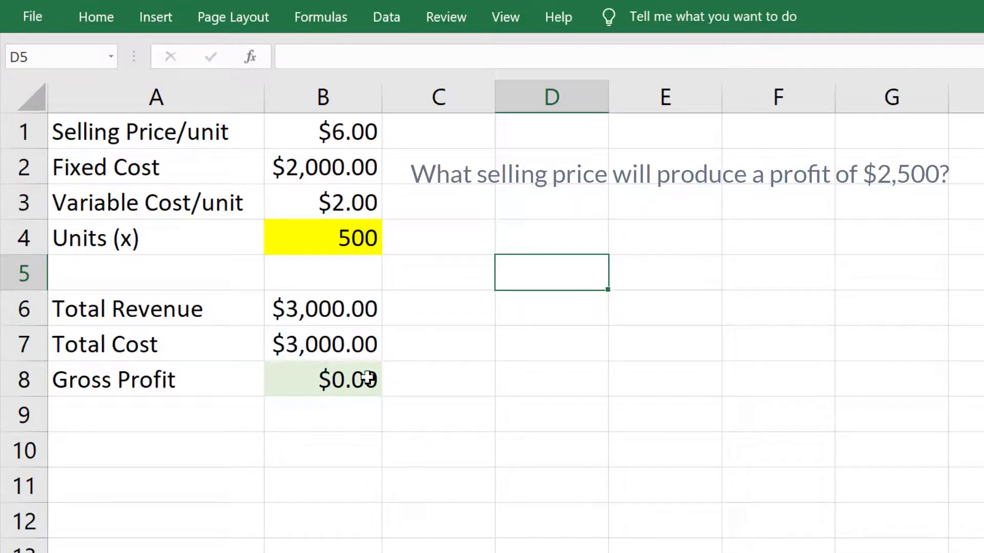
Step: Use Goal Seek to set B8 to 2500 by changing selling price B1, keeping the $11 result
click(322, 379)
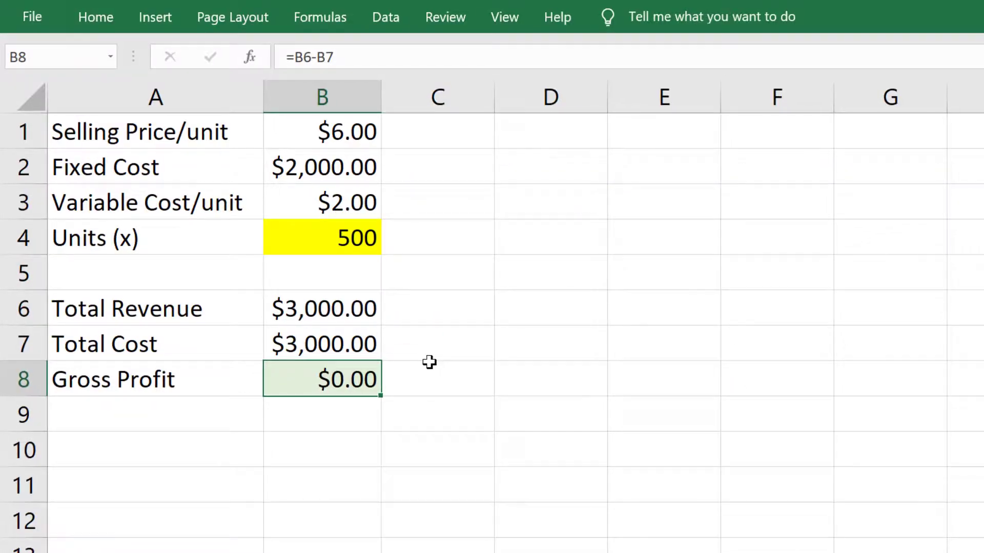
click(385, 17)
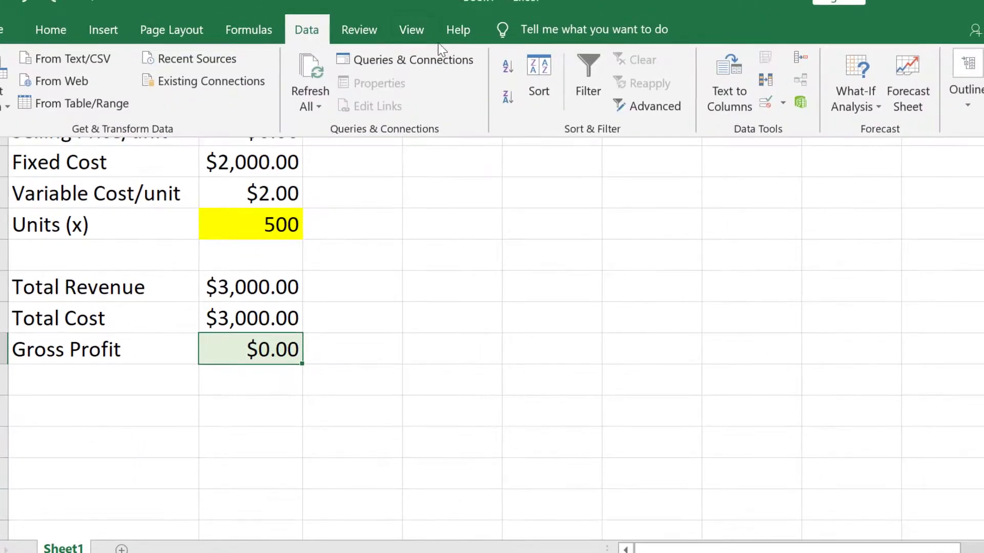
mouse_move(855, 82)
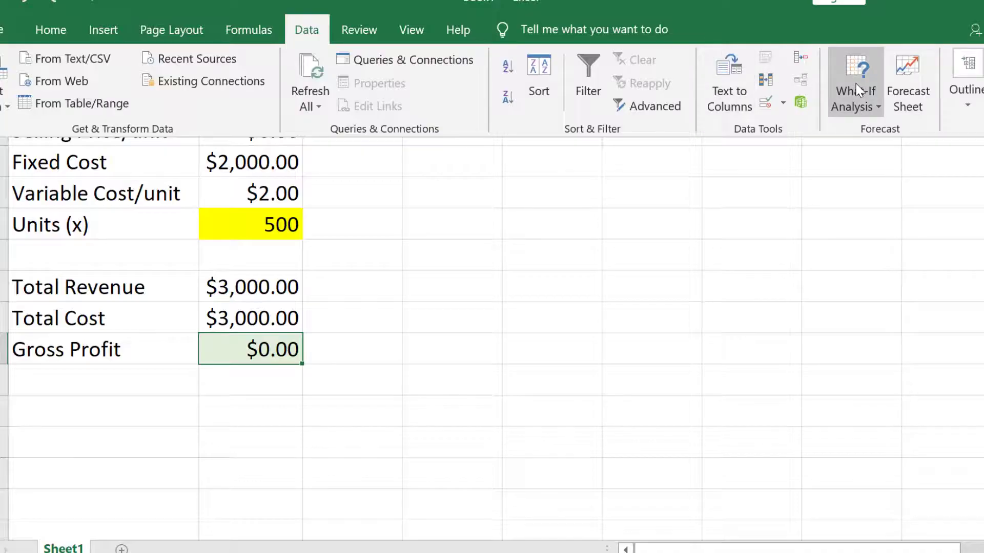
click(855, 82)
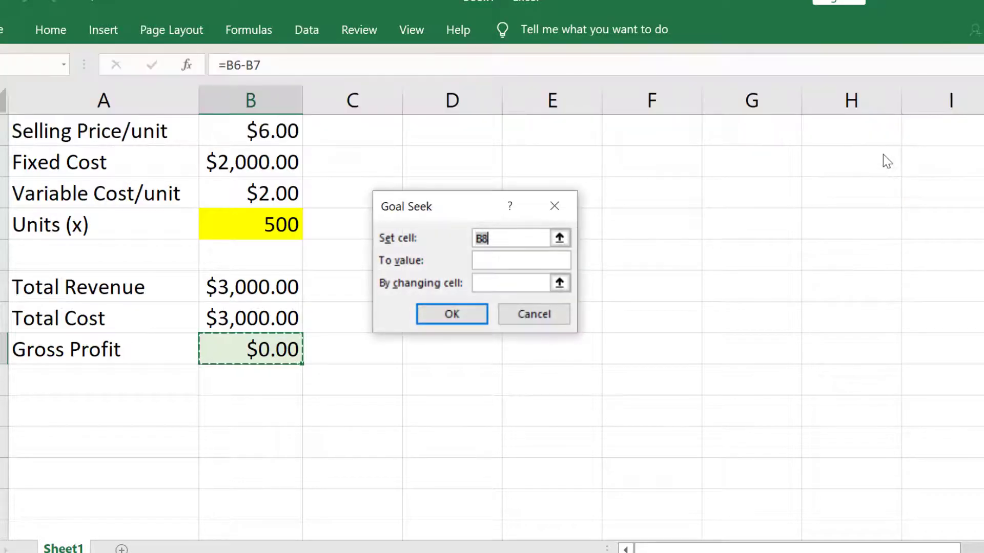
click(250, 130)
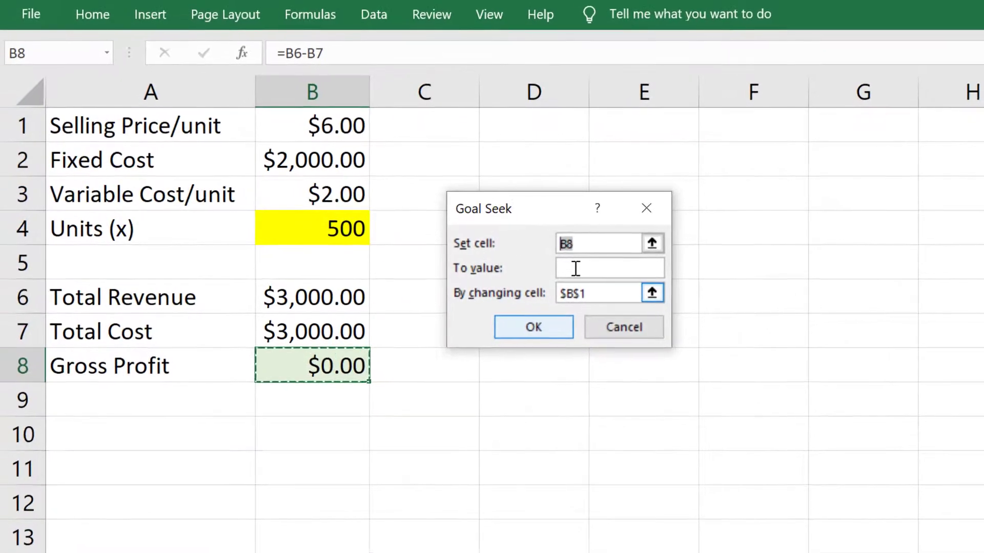
text(250)
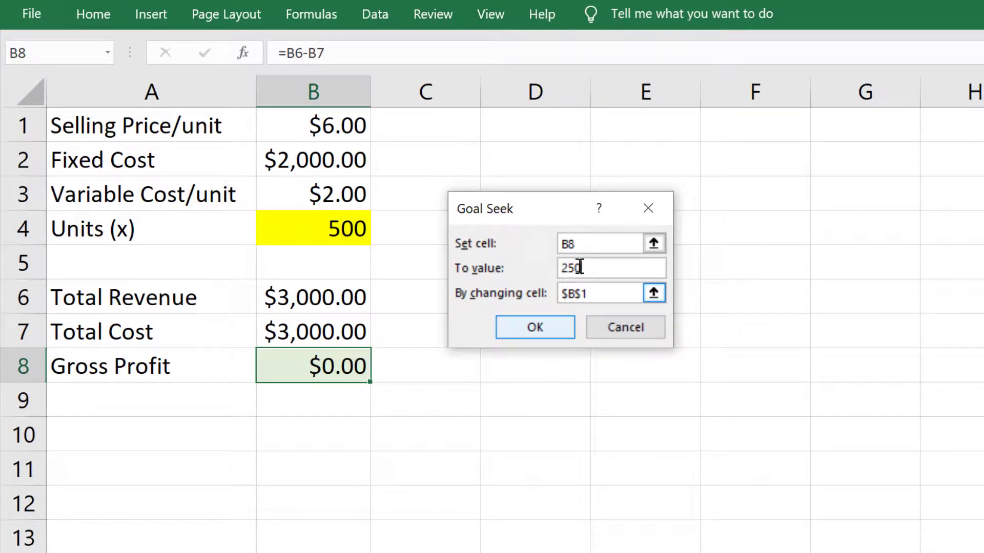
click(535, 327)
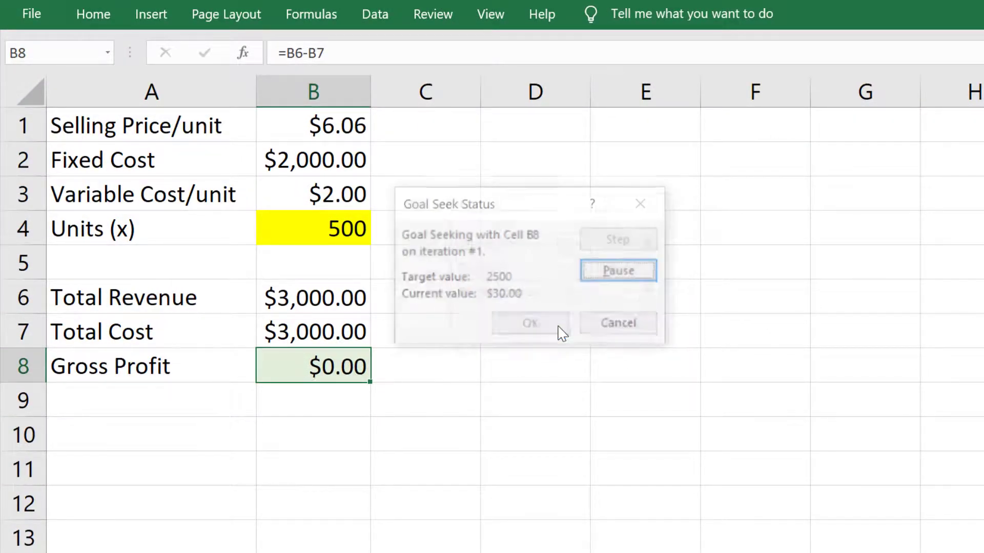
click(530, 323)
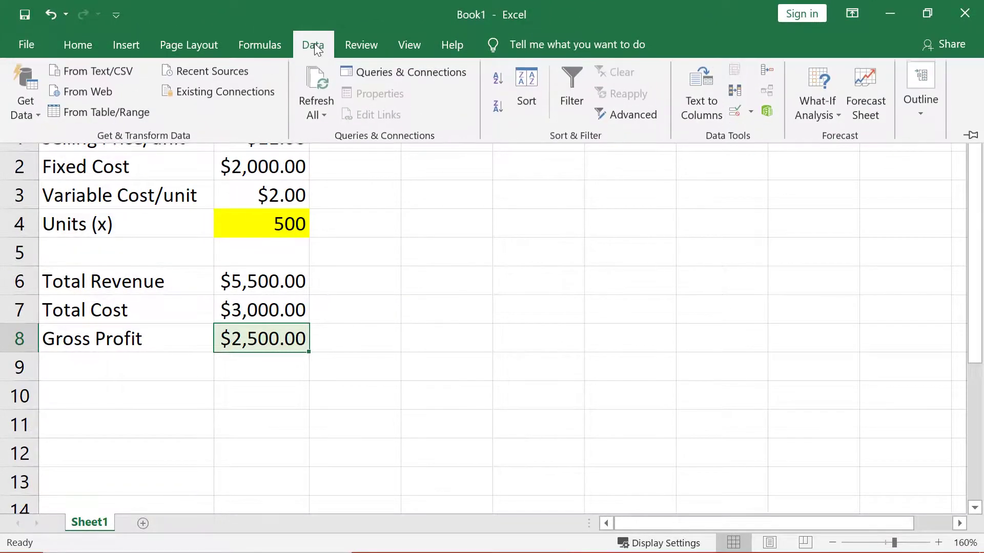
Step: Start another Goal Seek from What-If Analysis with Gross Profit B8 as the set cell
click(817, 94)
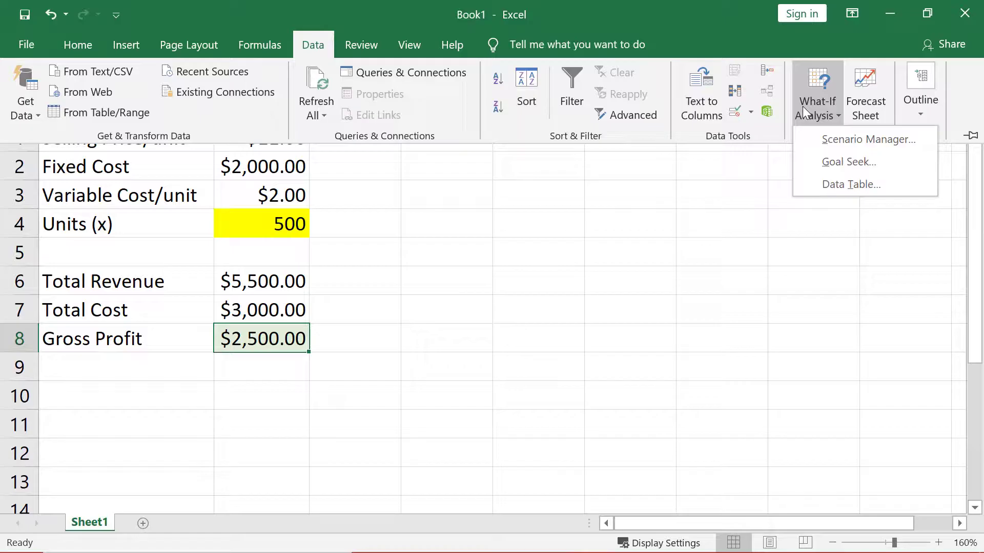
click(849, 162)
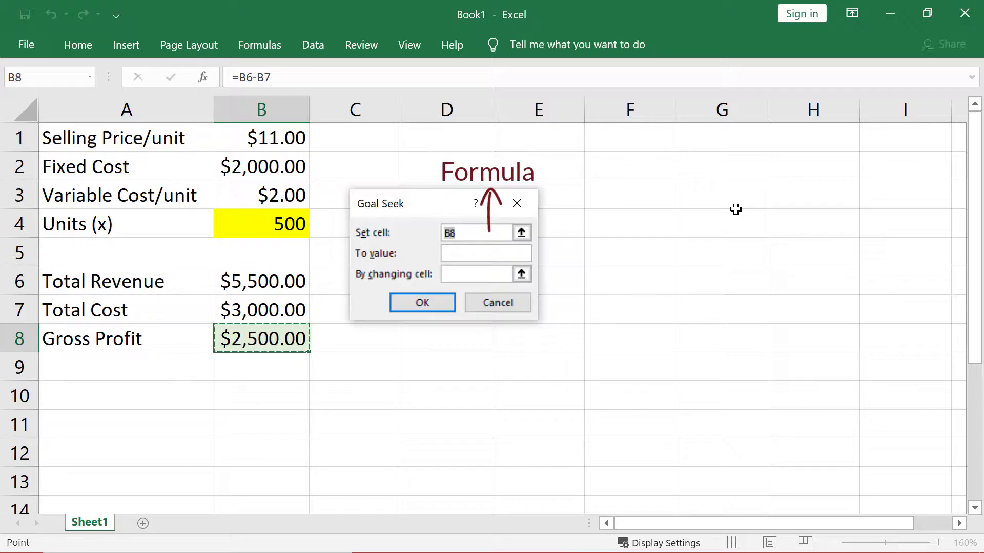
click(483, 233)
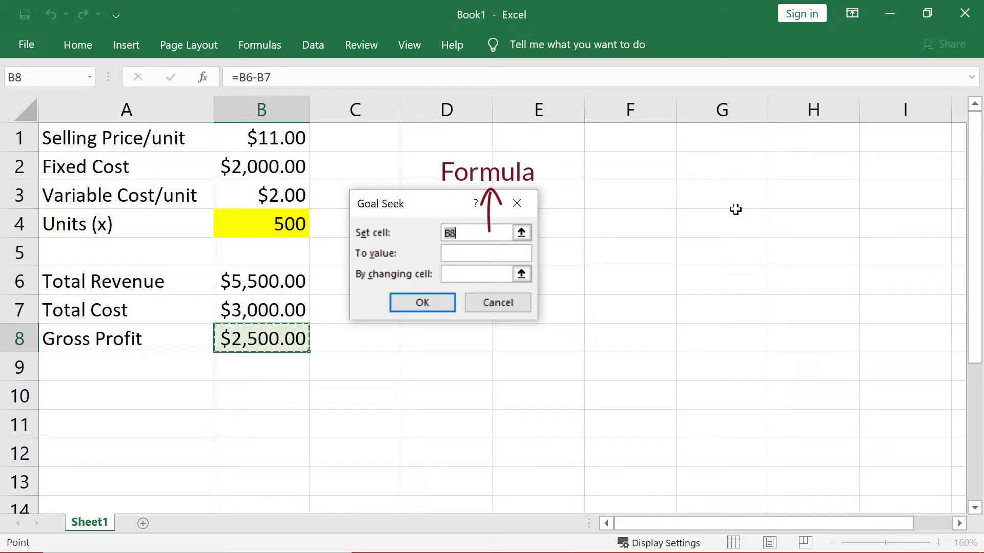